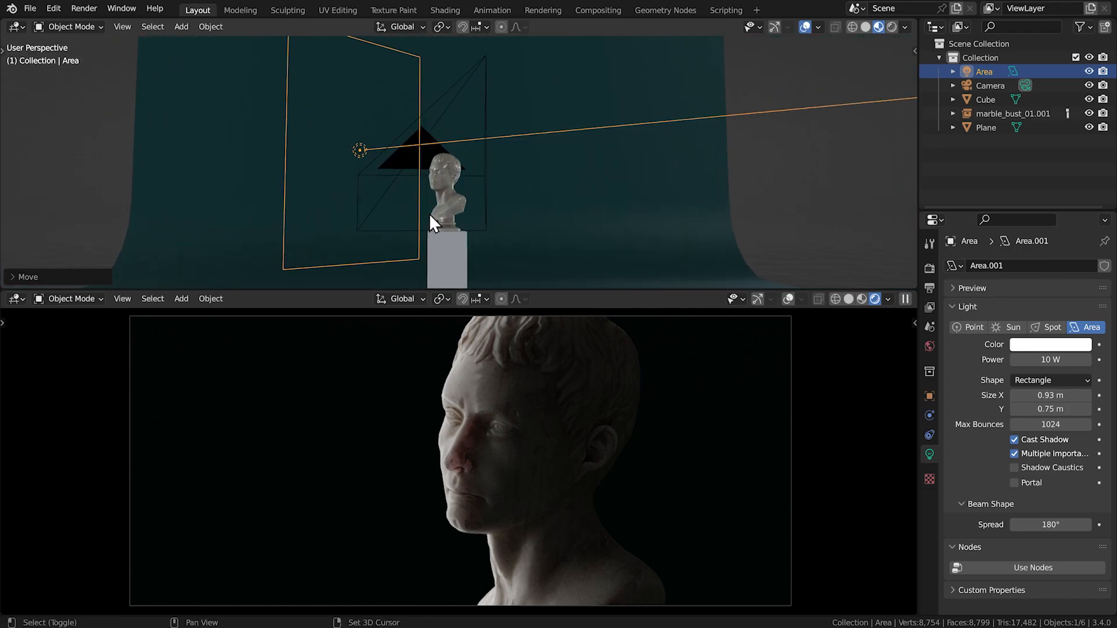
- Orbit around the orange set and fern gobo card, then show the World surface lighting settings
key("r")
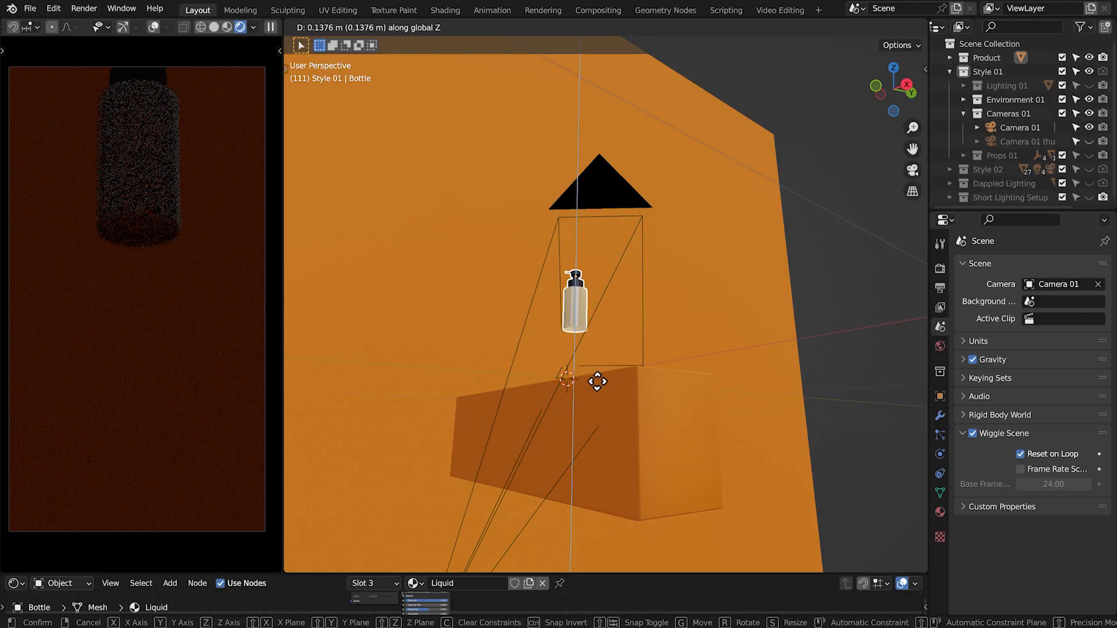
left_click_drag(597, 381, 661, 278)
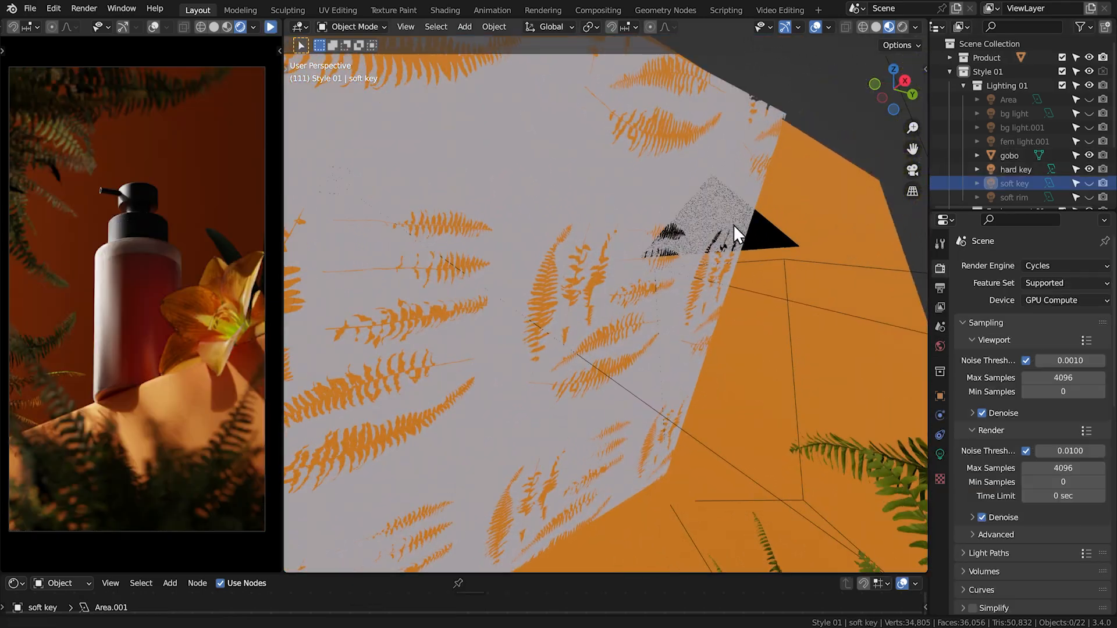
left_click_drag(733, 235, 299, 463)
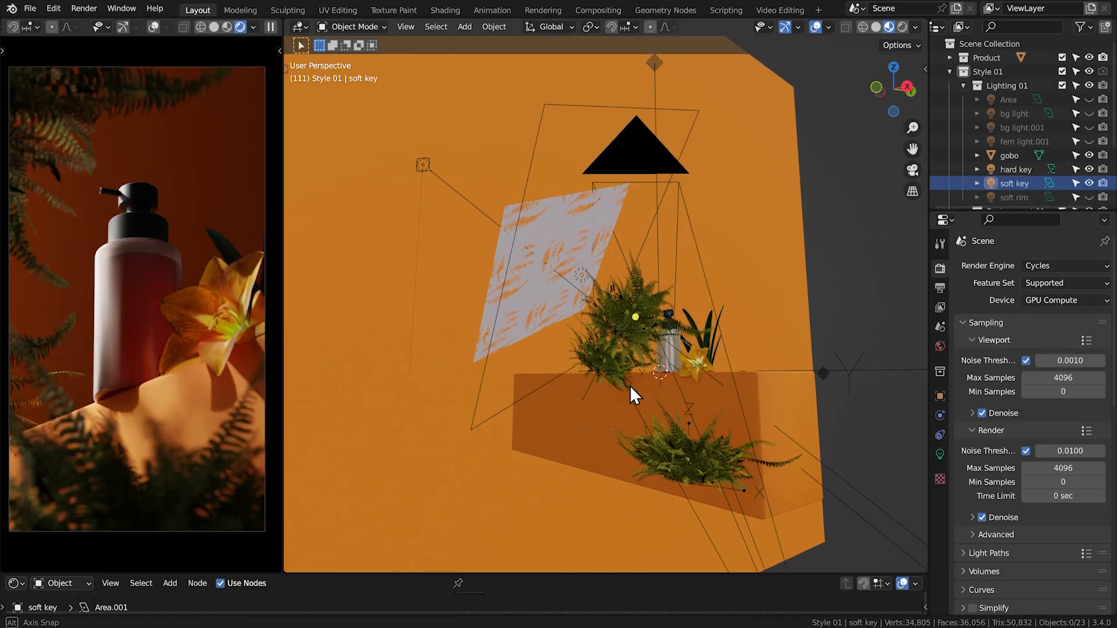
left_click_drag(634, 396, 702, 428)
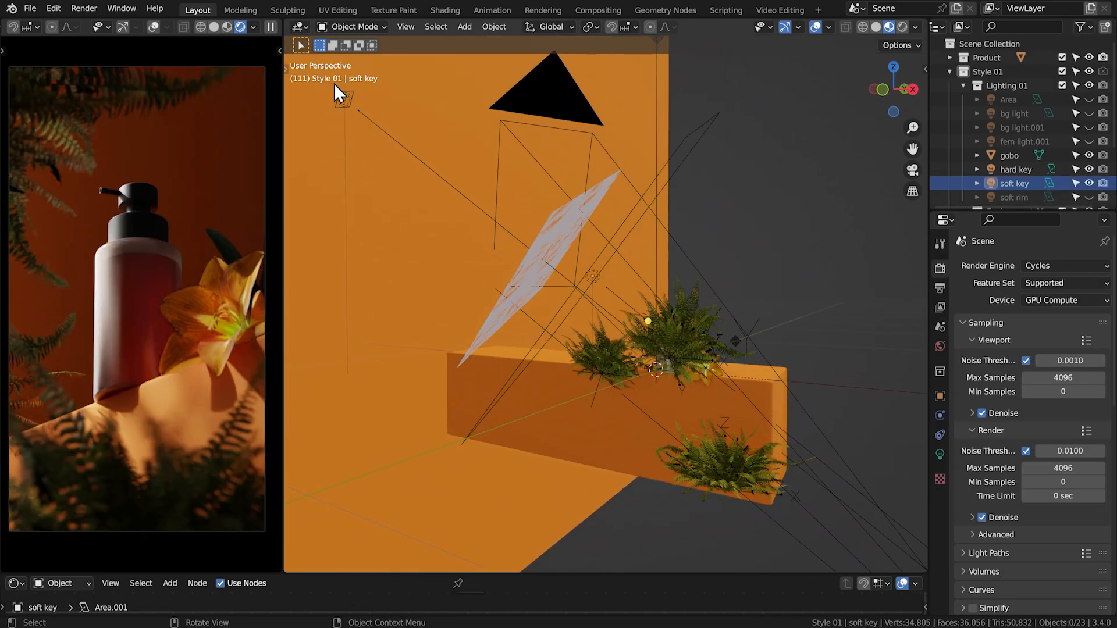
mouse_move(688, 385)
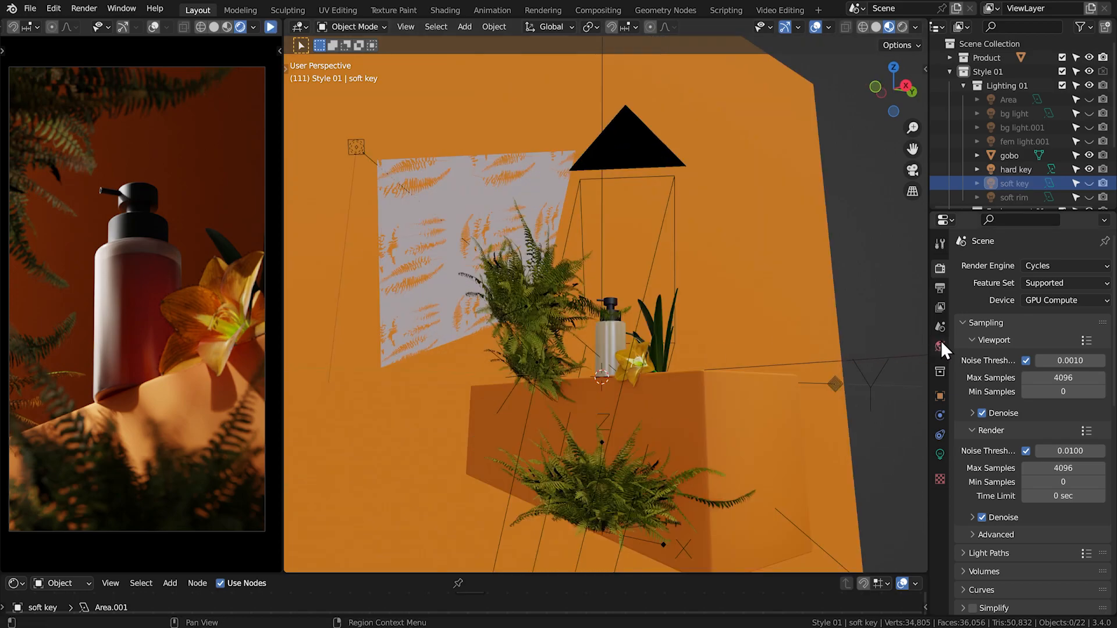
left_click(940, 346)
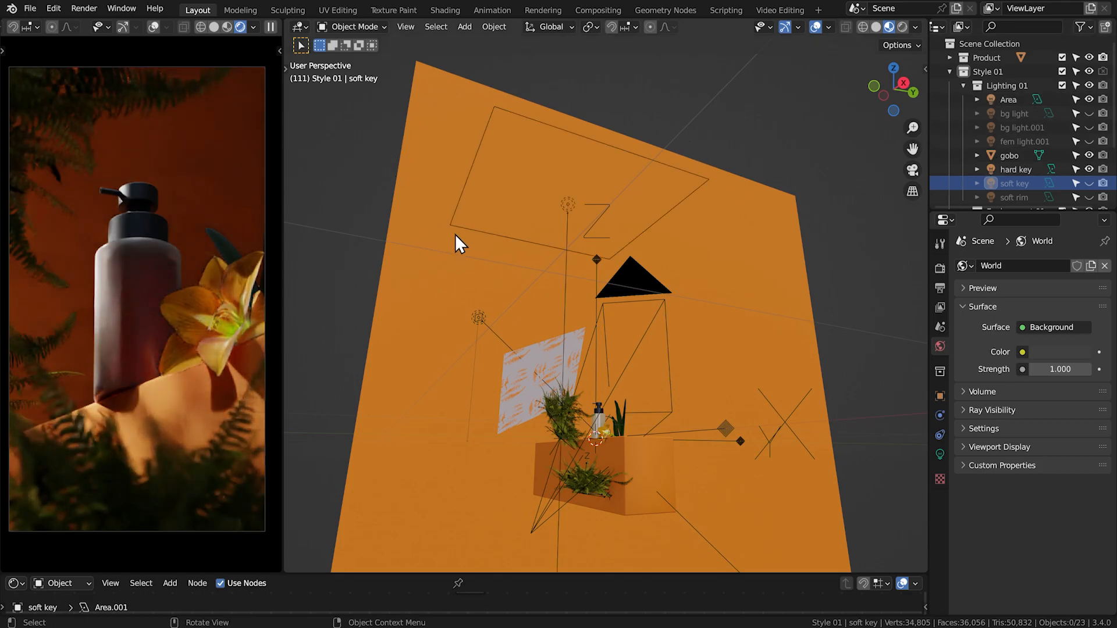
mouse_move(619, 470)
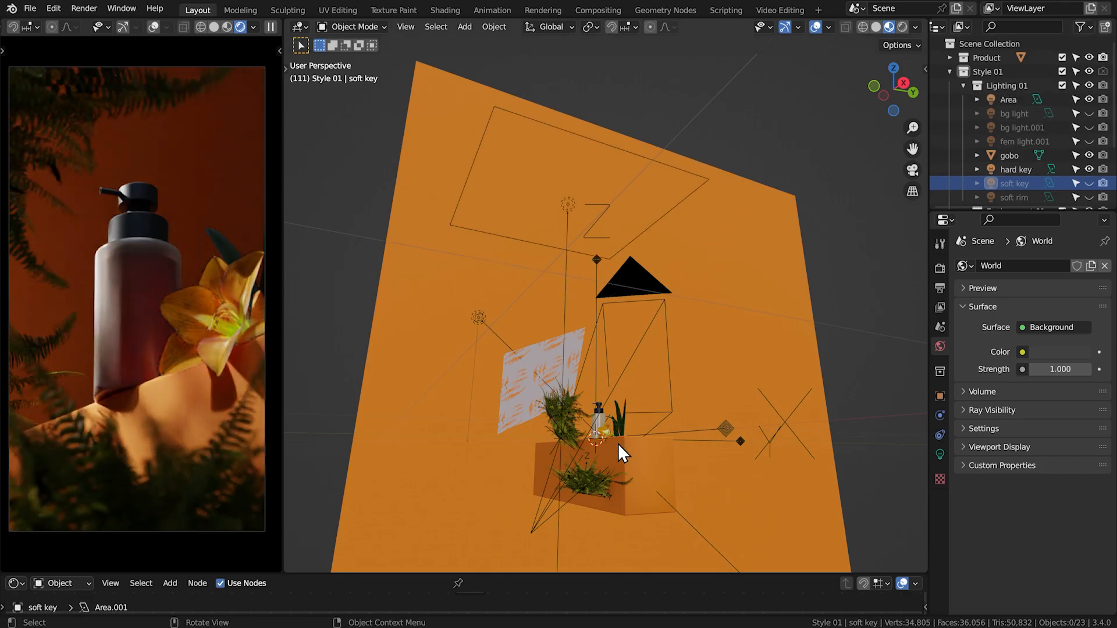
- Orbit over the orange set and switch on bg light and bg light.001 in the Outliner
left_click_drag(620, 452, 510, 488)
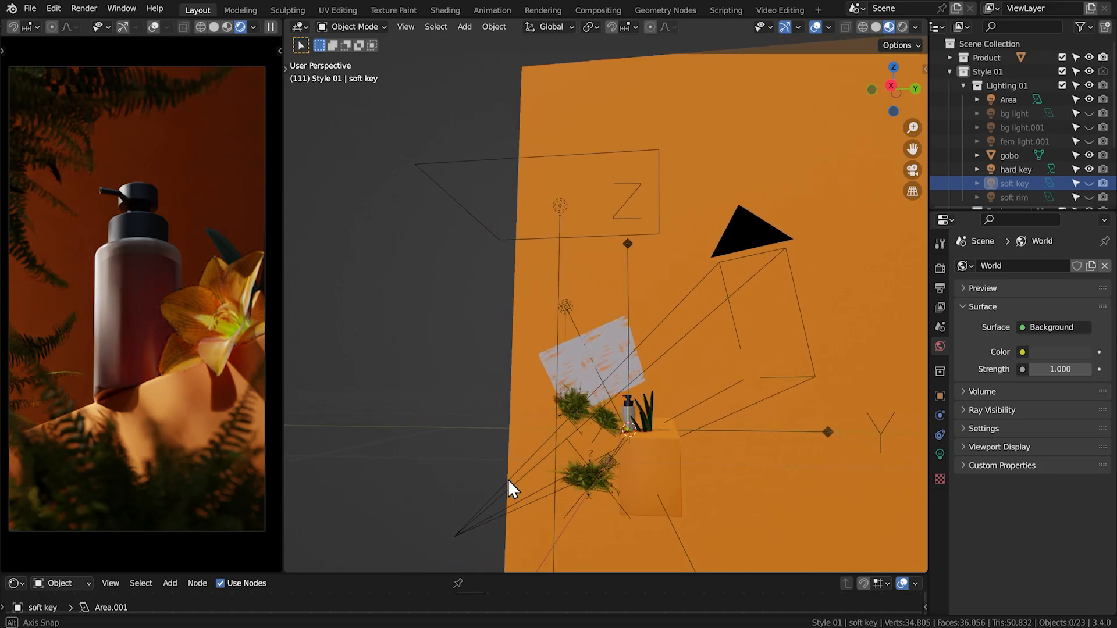
left_click_drag(513, 491, 602, 146)
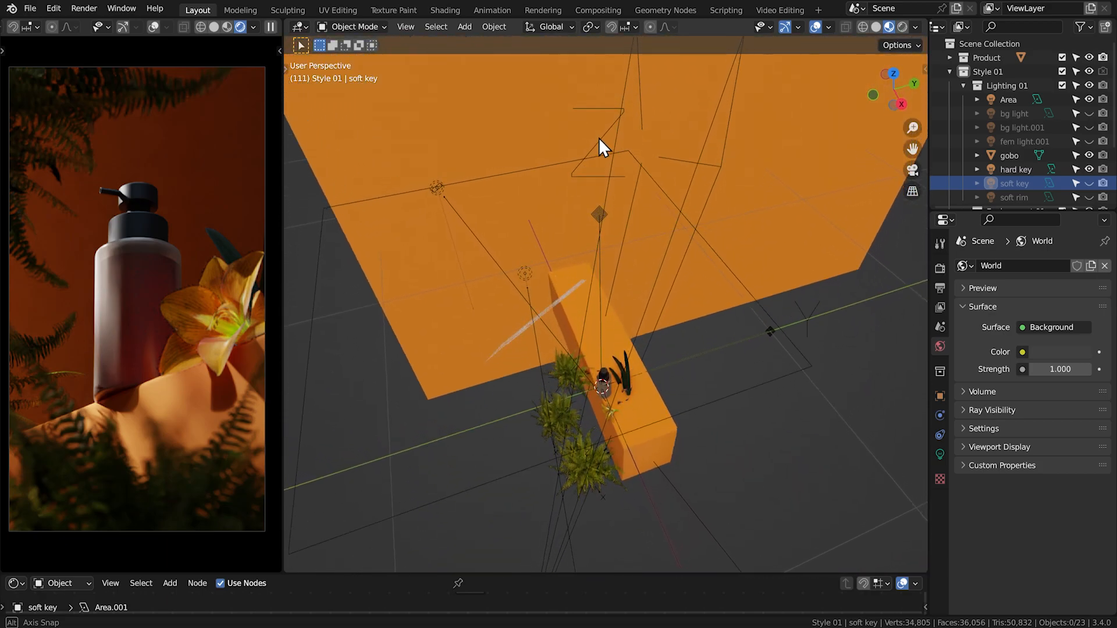
left_click_drag(602, 146, 652, 346)
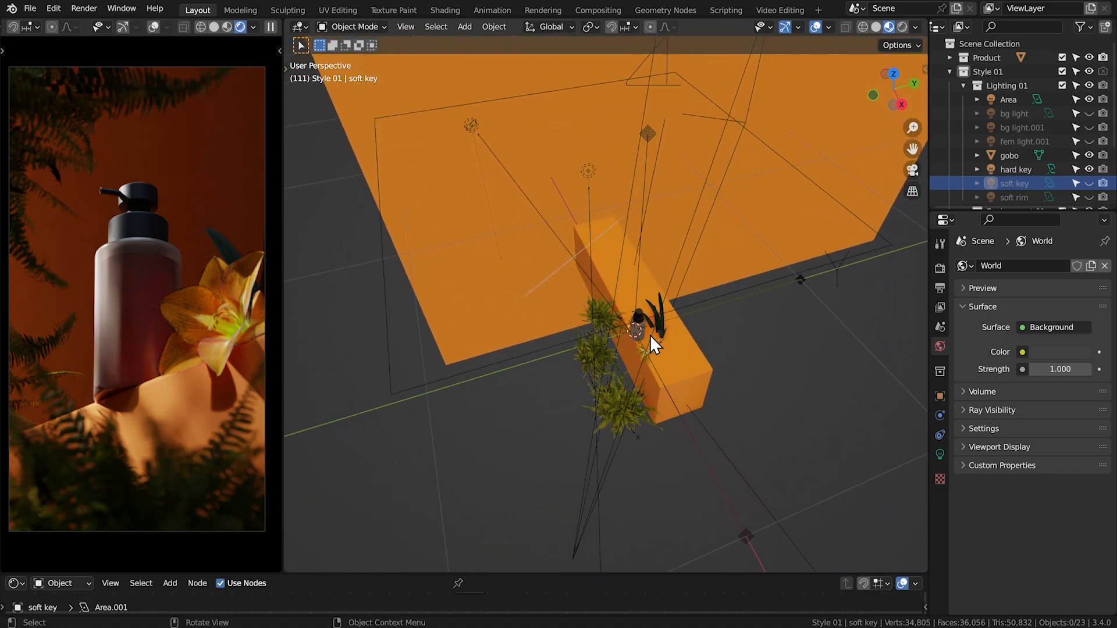
left_click_drag(652, 342, 714, 397)
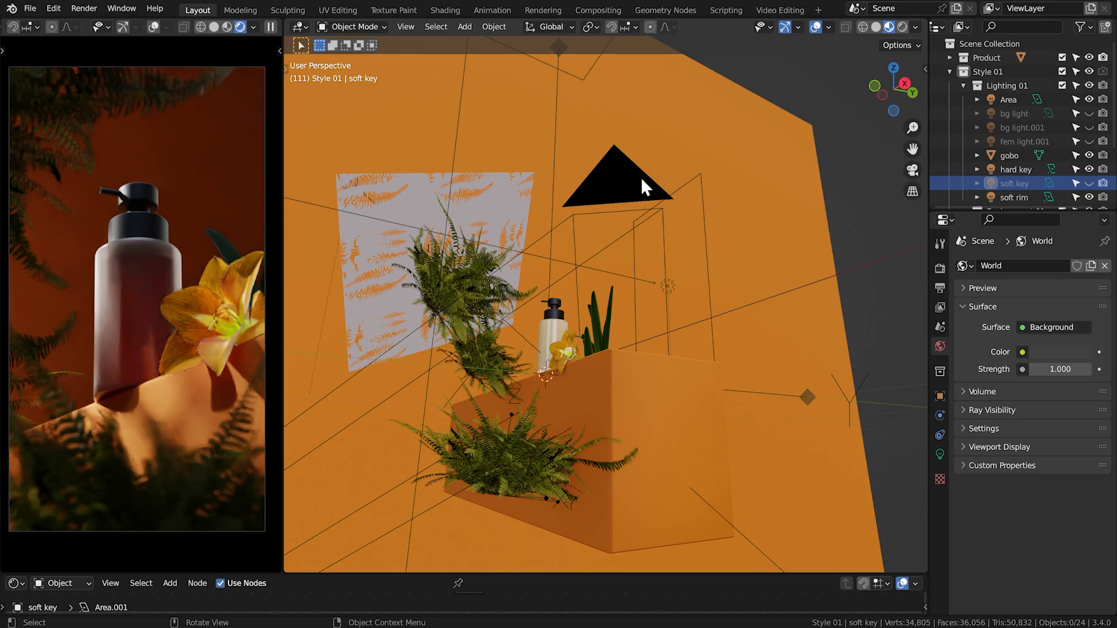
left_click(1022, 127)
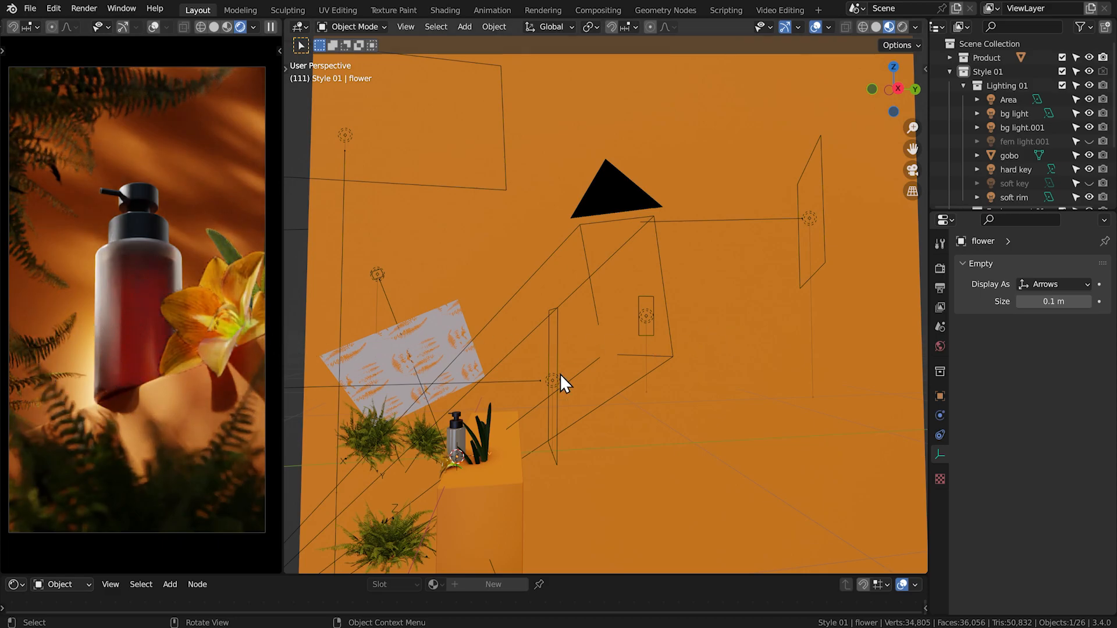
- Pan toward the light rigs and orbit back to a front view of the bottle
left_click_drag(563, 381, 609, 367)
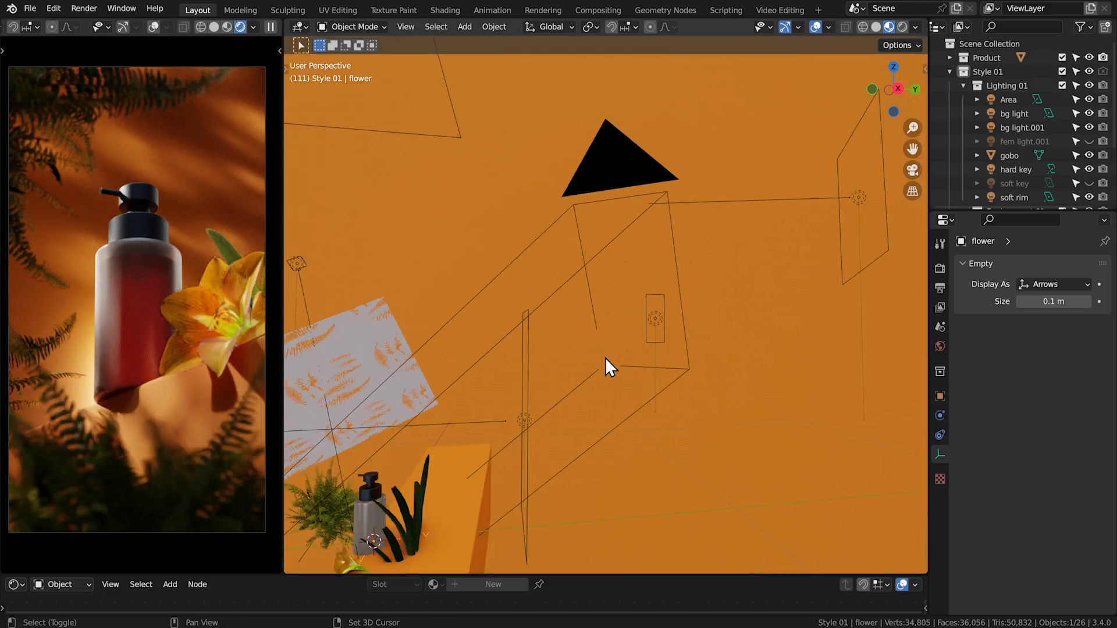
left_click_drag(609, 367, 558, 425)
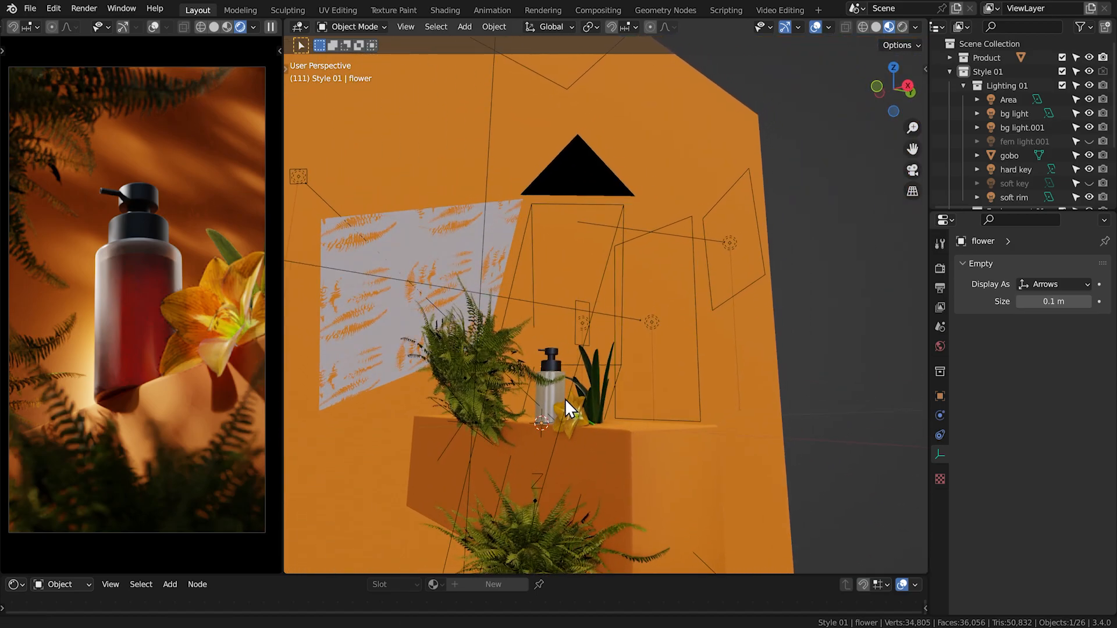
left_click_drag(570, 406, 594, 320)
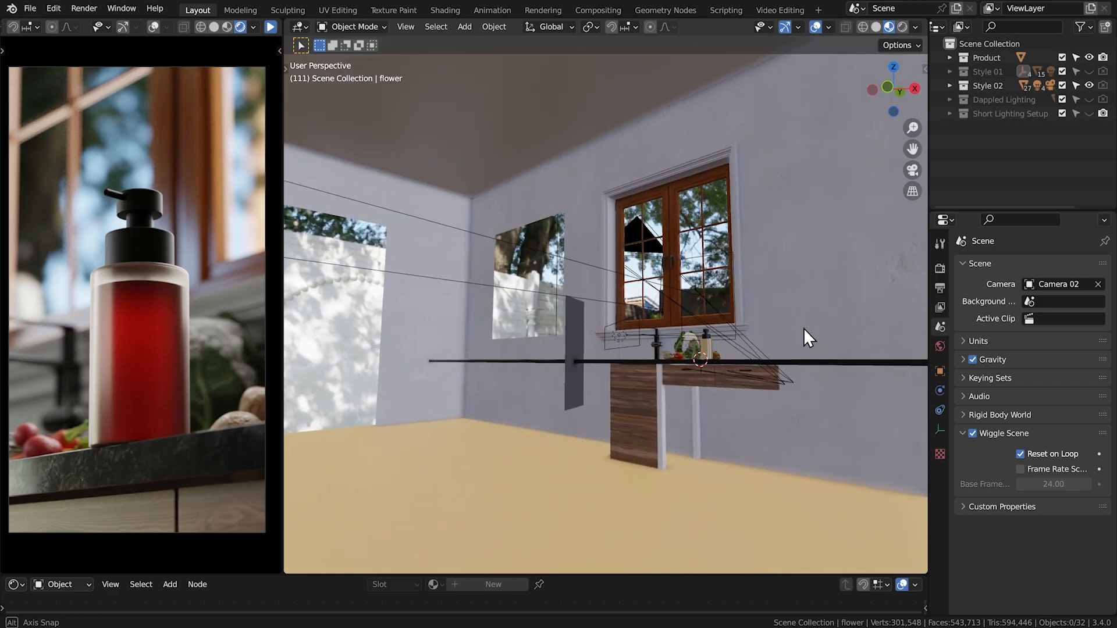
- Orbit along the kitchen countertop and window, then move in close to the red bottle
left_click_drag(805, 338, 715, 394)
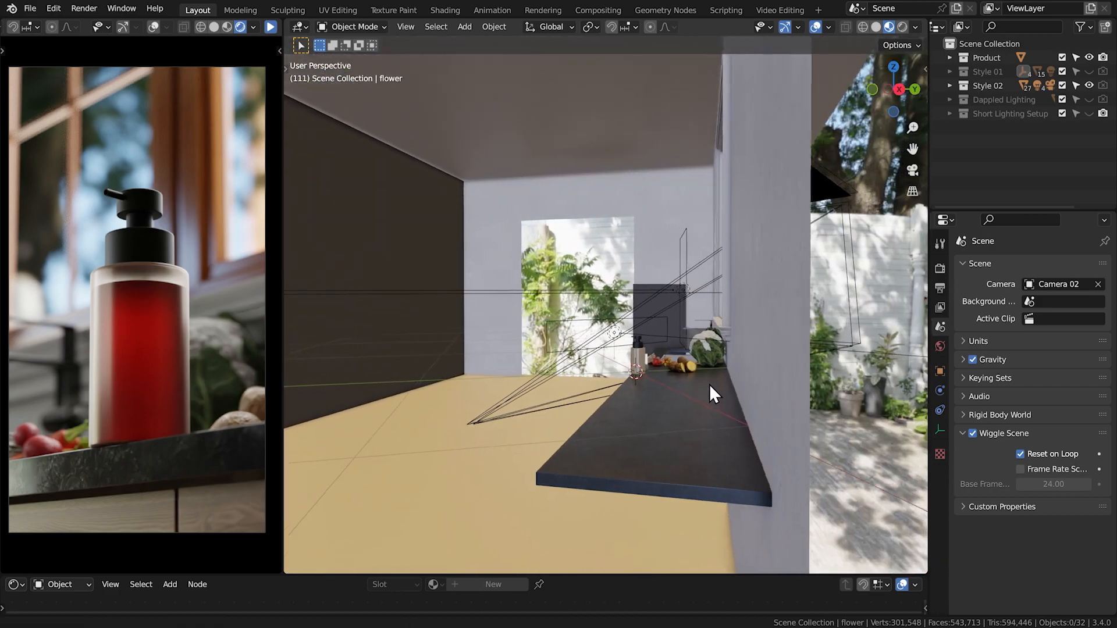
left_click_drag(714, 394, 701, 349)
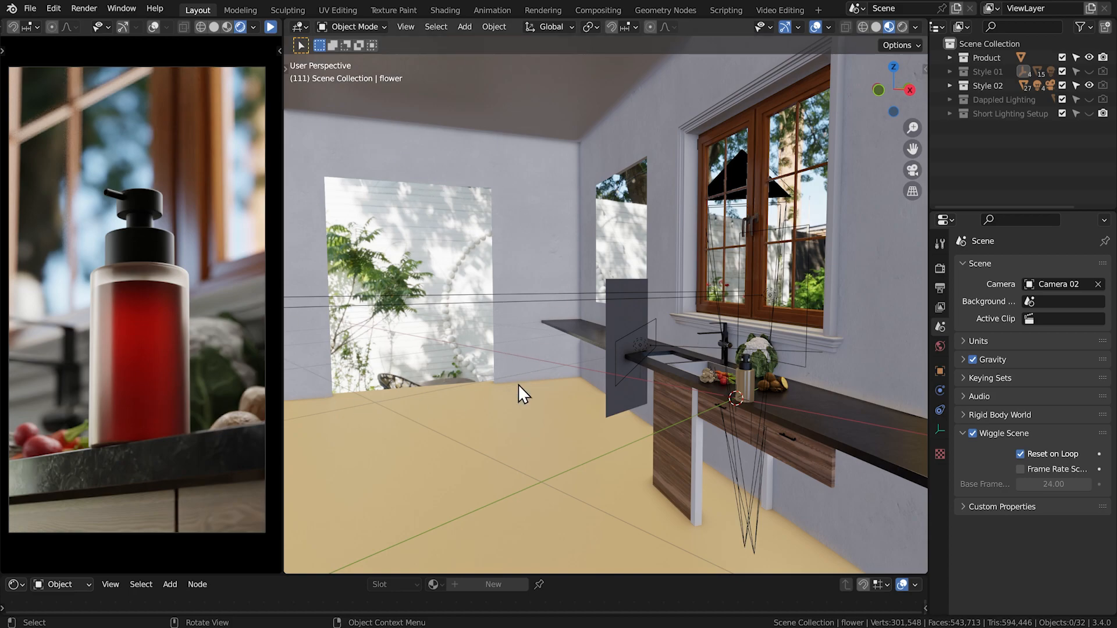
left_click_drag(519, 391, 596, 378)
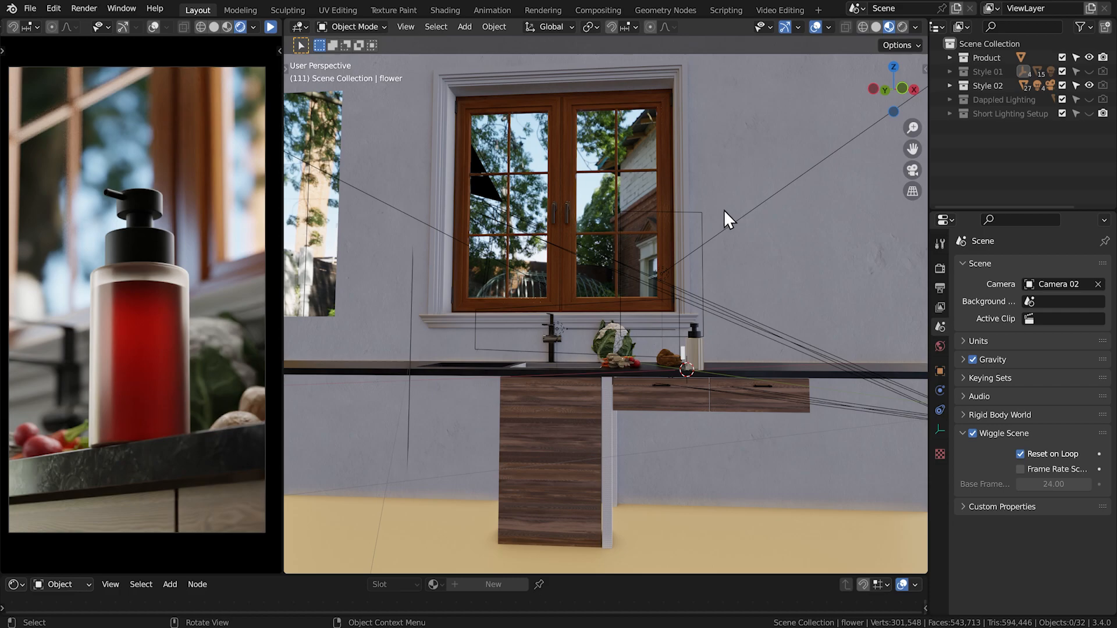
left_click_drag(726, 217, 349, 442)
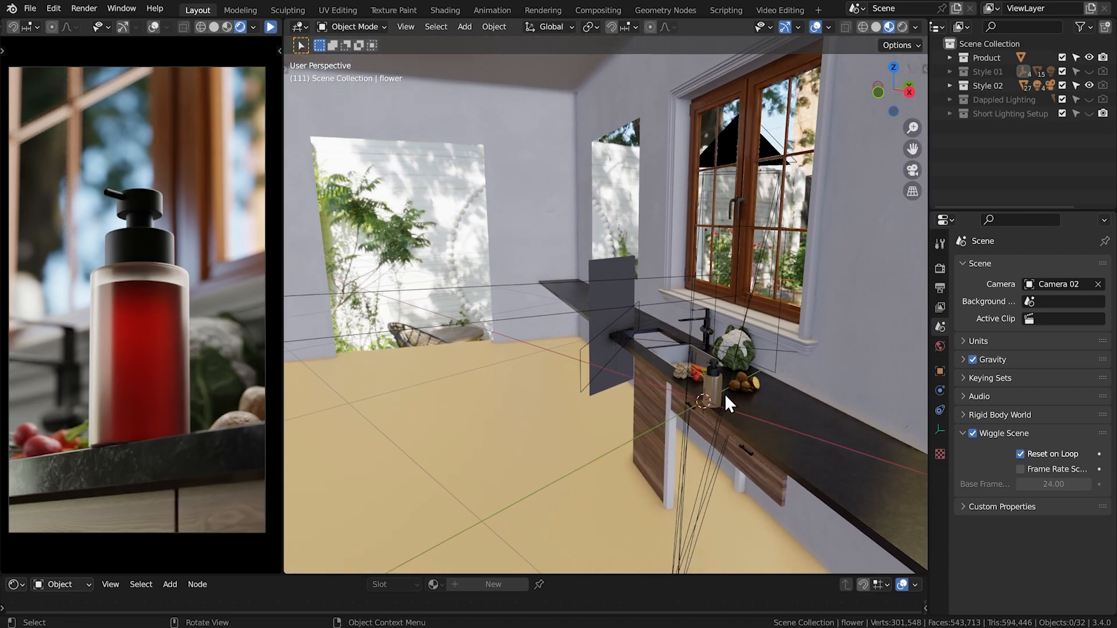
left_click_drag(726, 399, 416, 156)
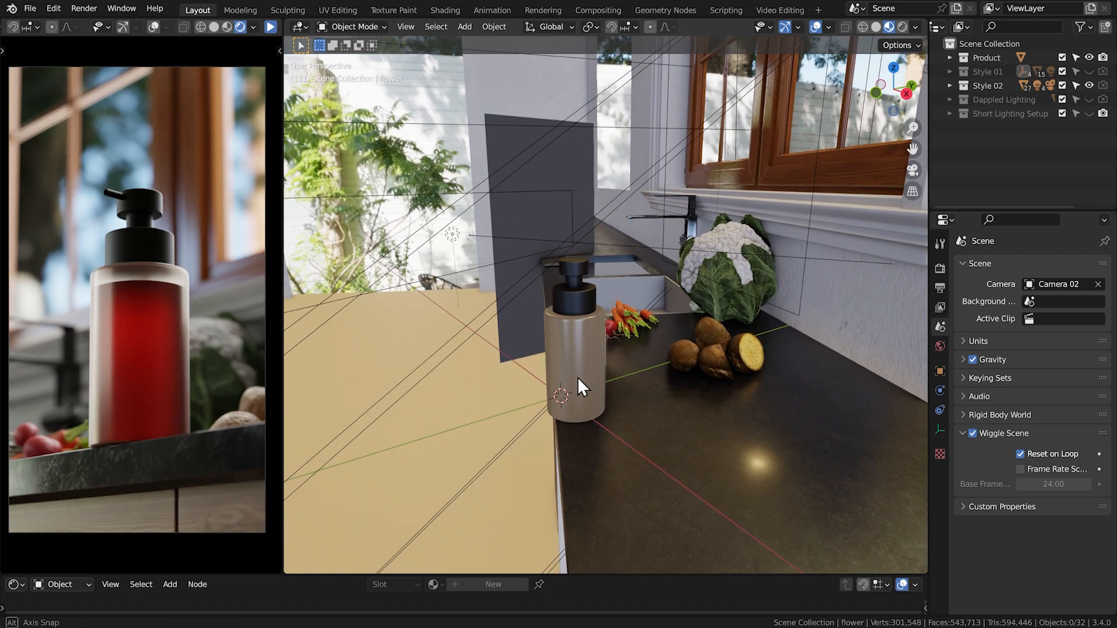
left_click_drag(580, 385, 620, 367)
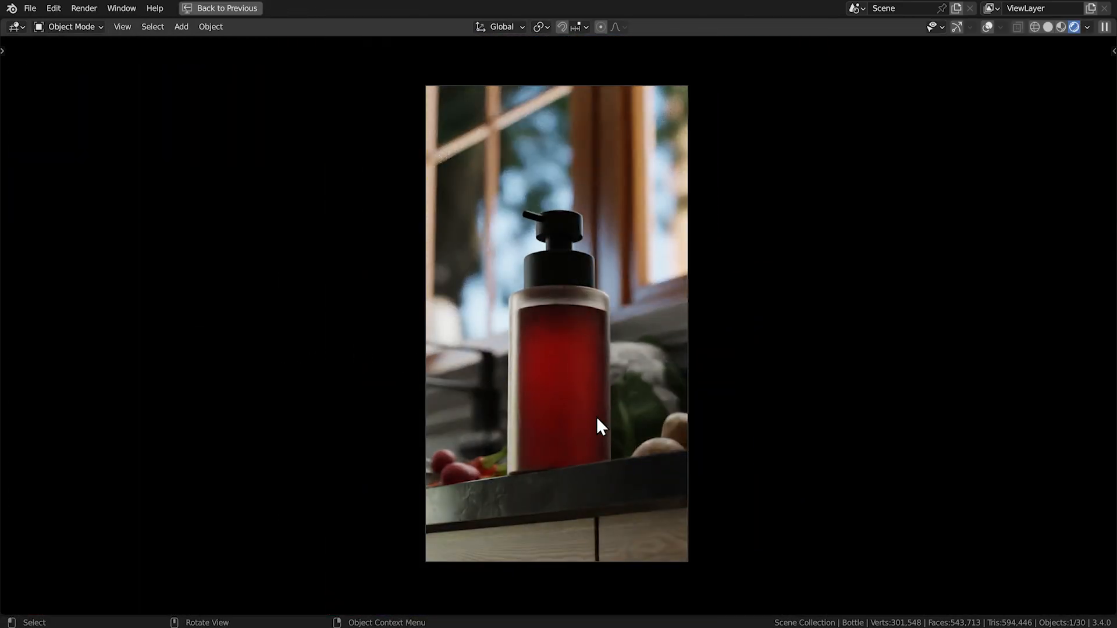
- Return from the full-screen render to the split layout with the kitchen scene
left_click(220, 8)
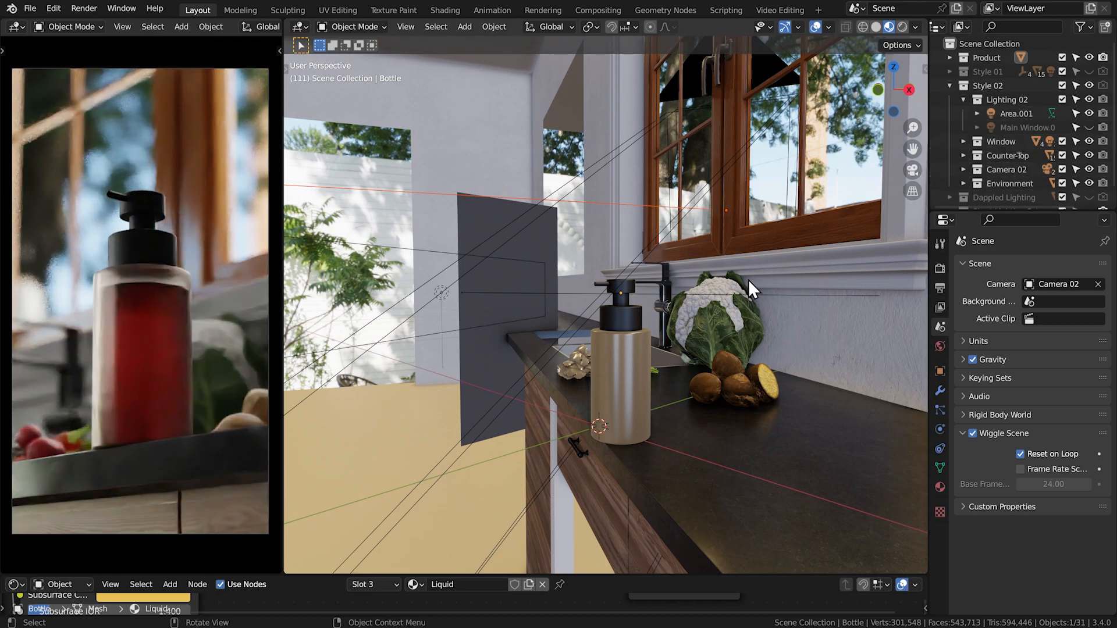
- Make Main Window.003 under Lighting 02 the active object
left_click_drag(748, 288, 634, 339)
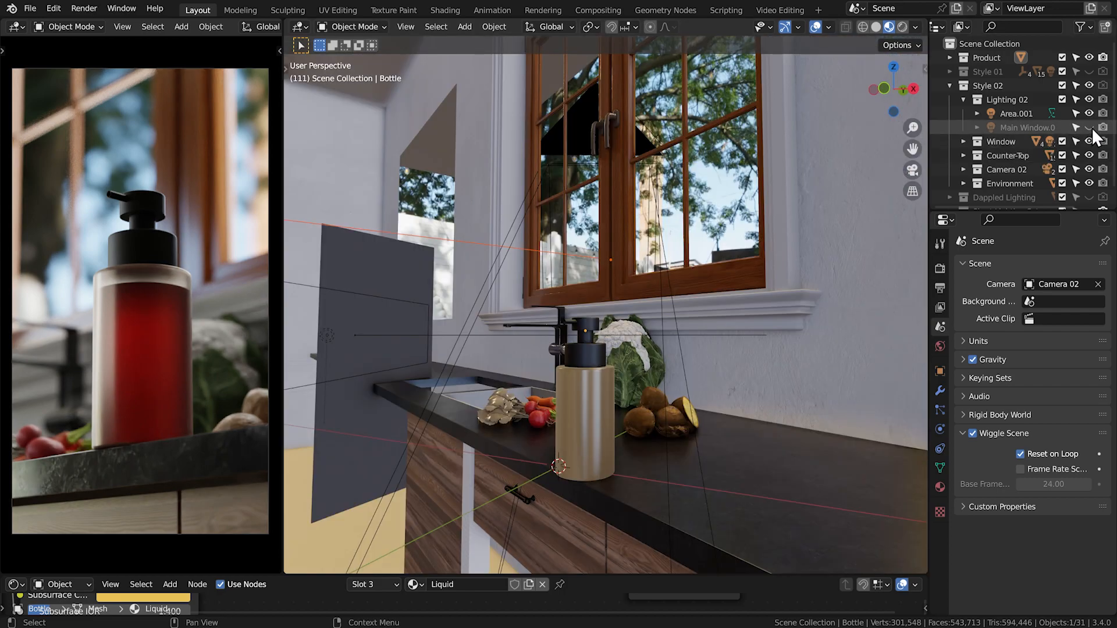
left_click(1026, 127)
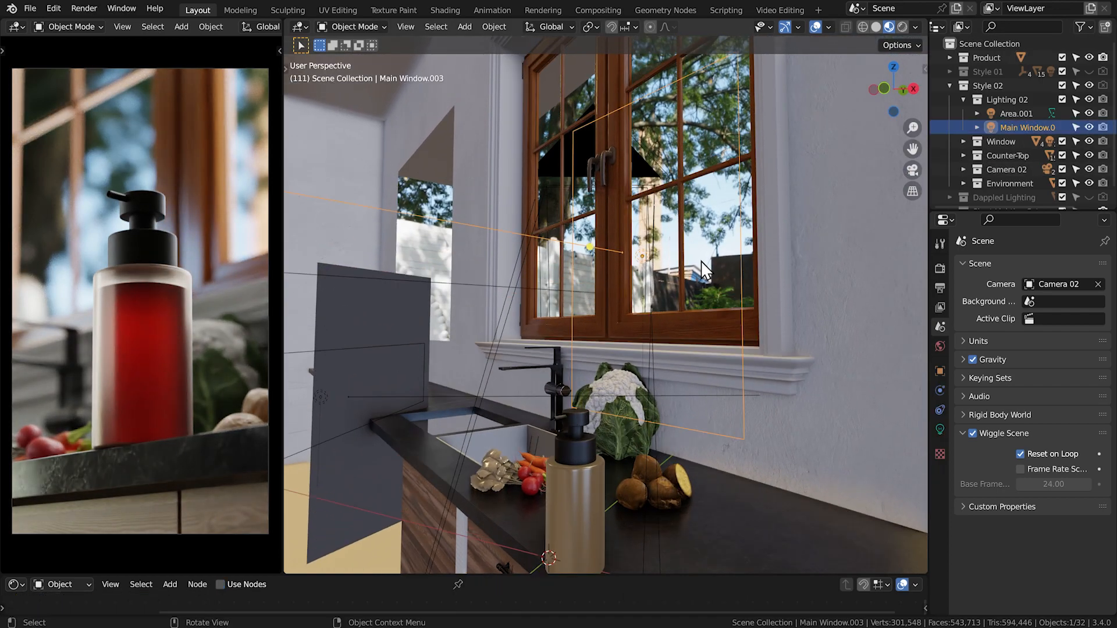
mouse_move(710, 411)
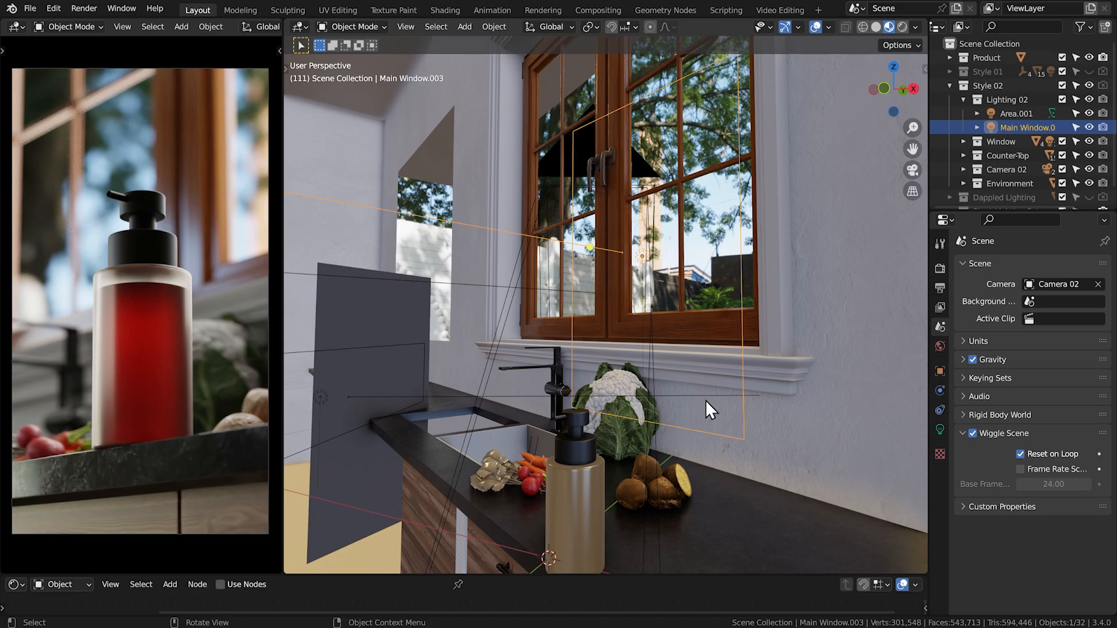